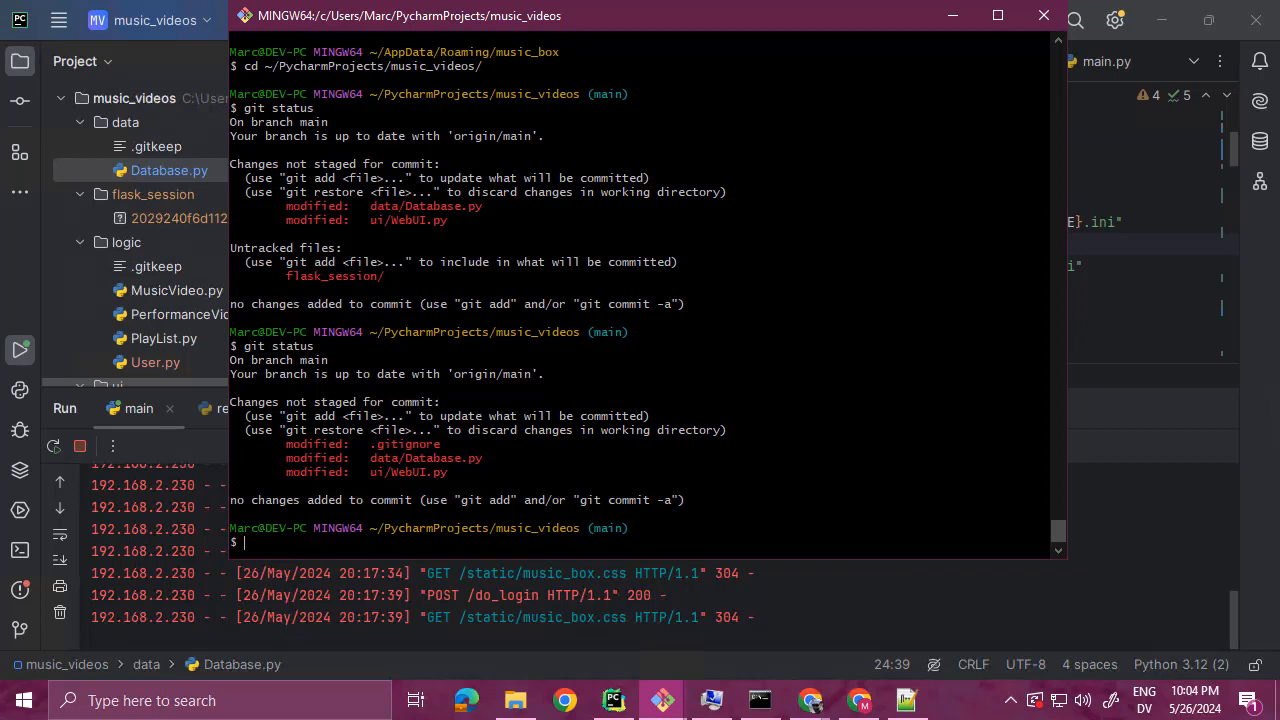
- Run git status on the music_videos repository to list modified and untracked files
type("git stat")
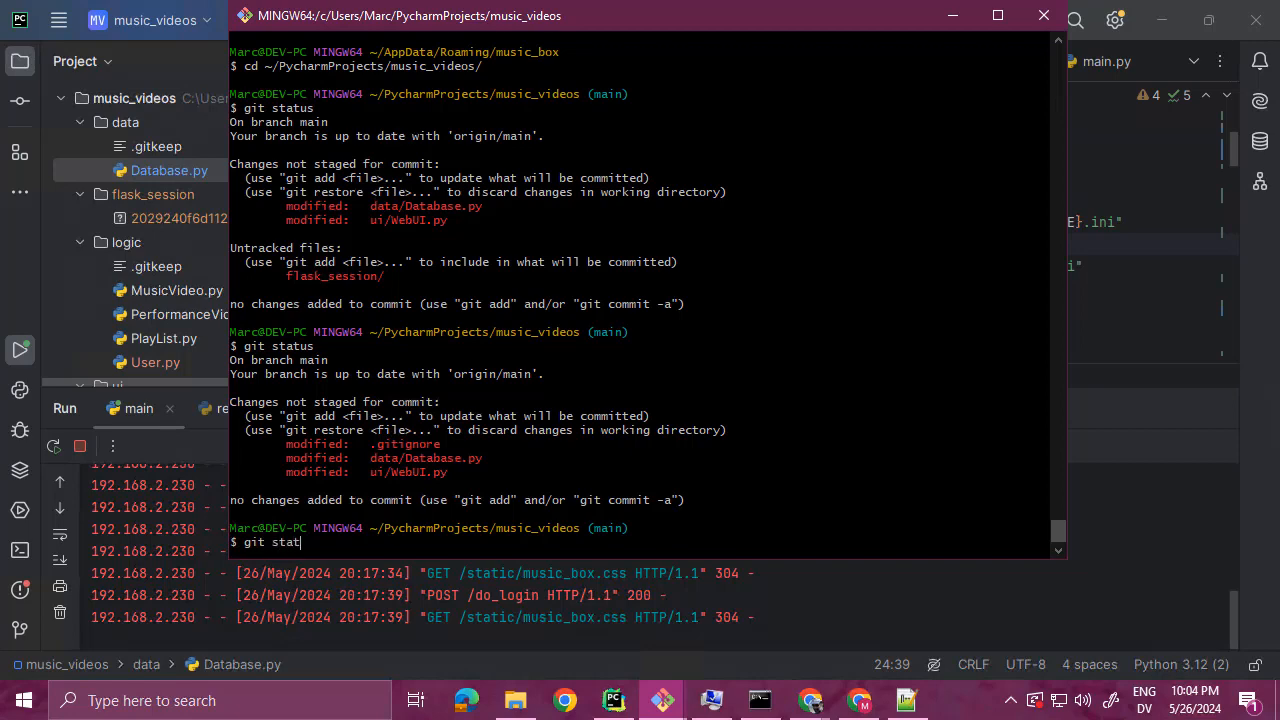
key("Return")
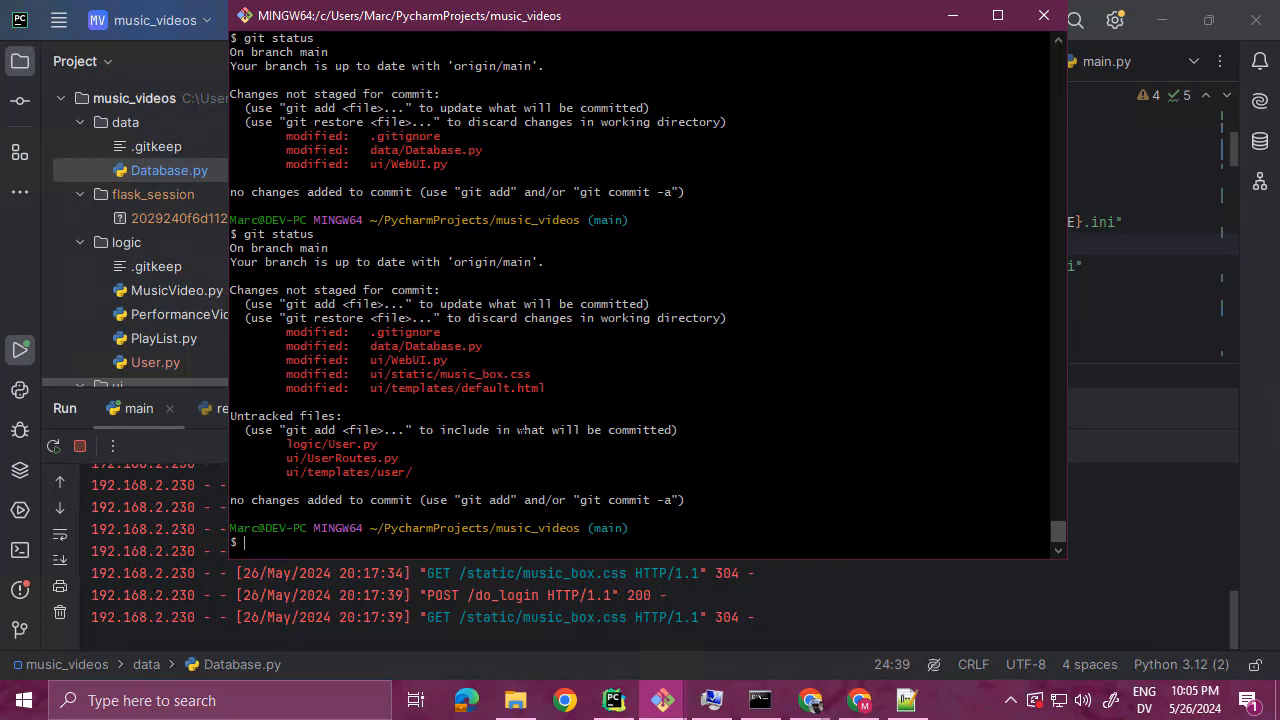
- Stage everything and commit with message "Meets requirements for Lab 5 Progress Check."
type("git add .")
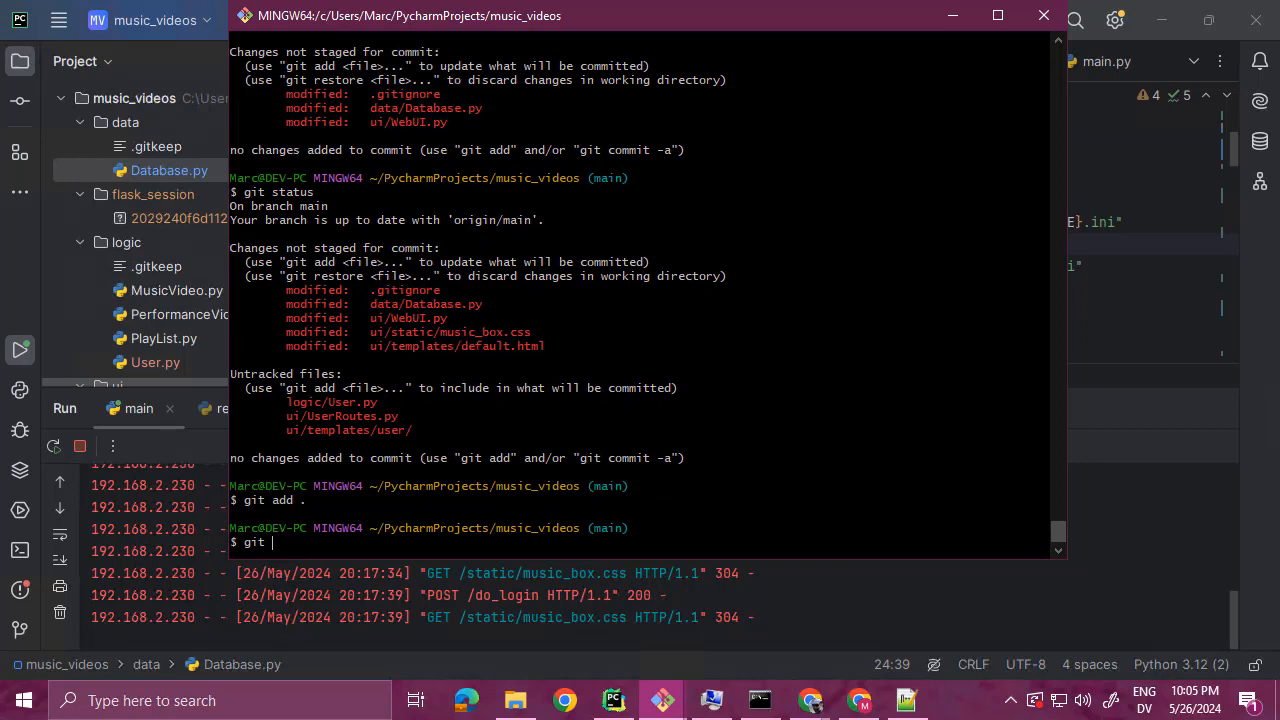
type("commit -m")
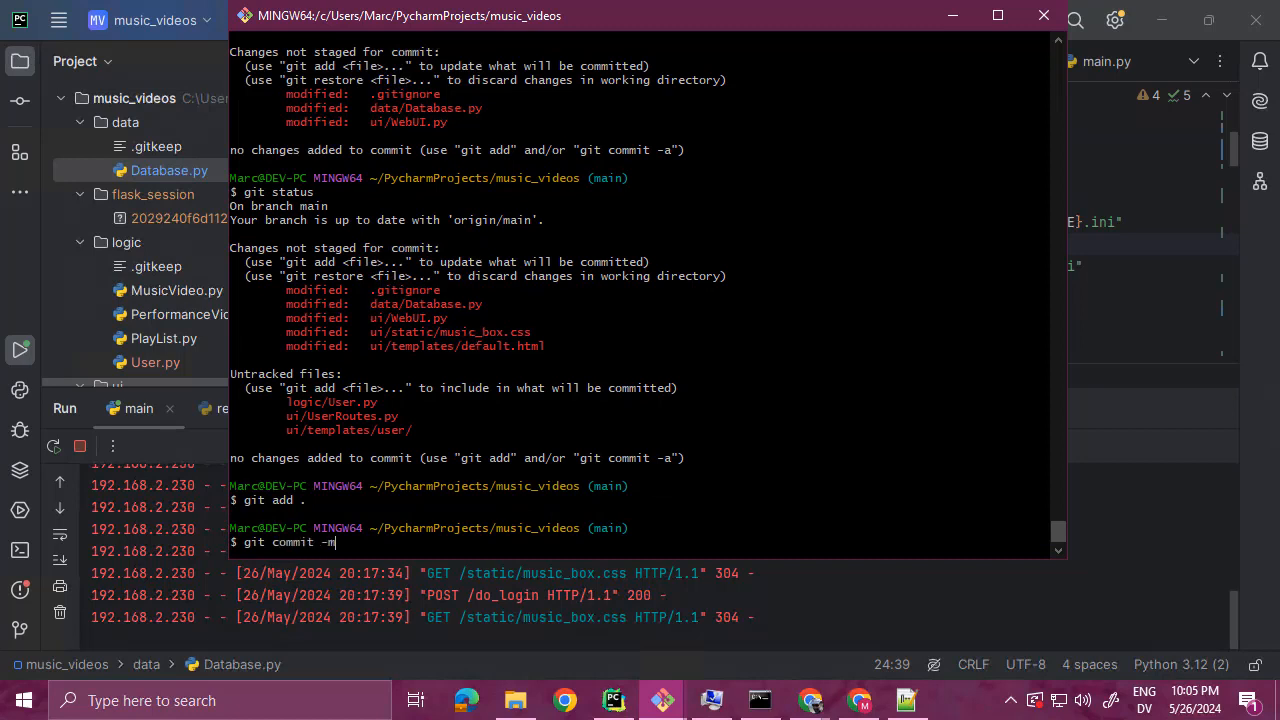
type("\"Meets requireme")
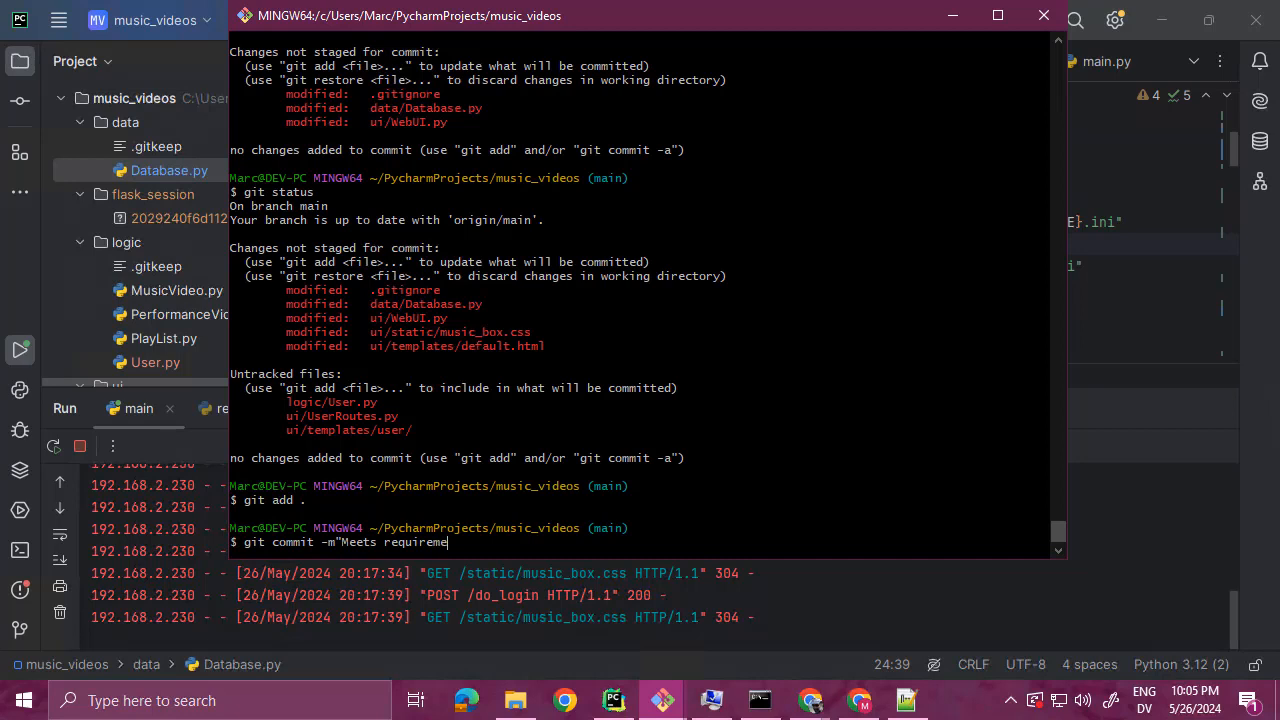
type("nts for L")
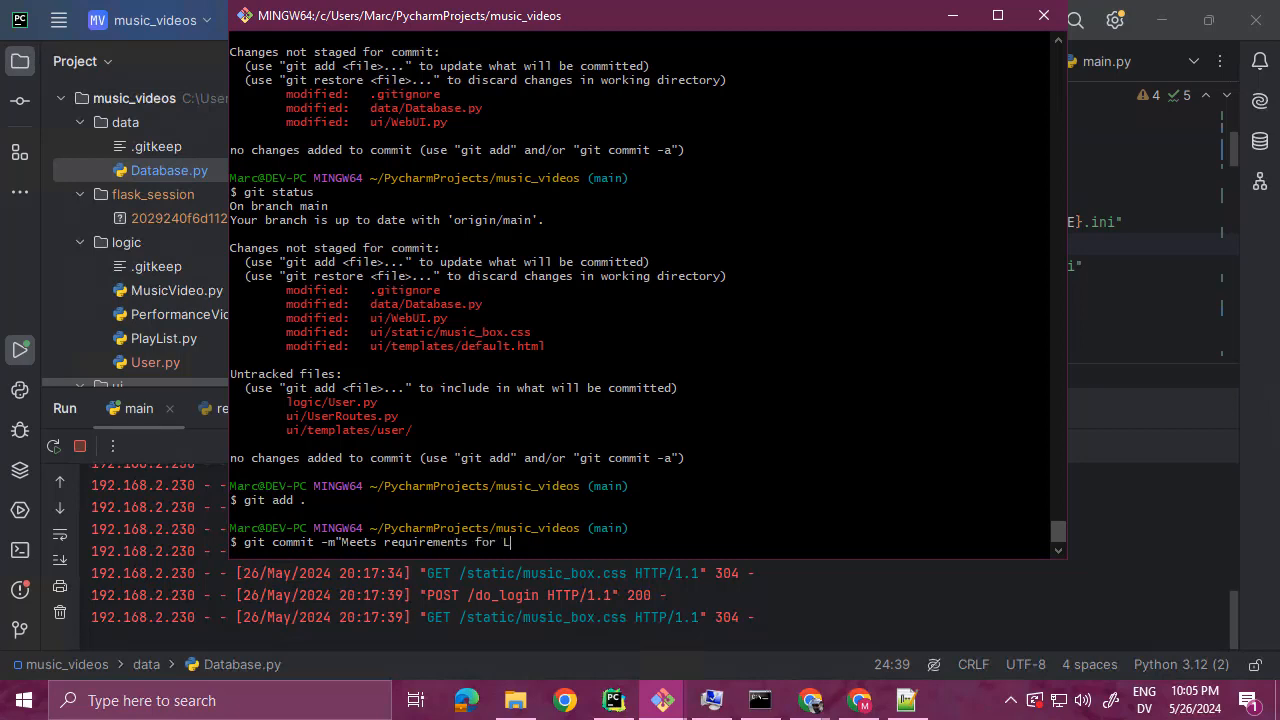
type("ab5")
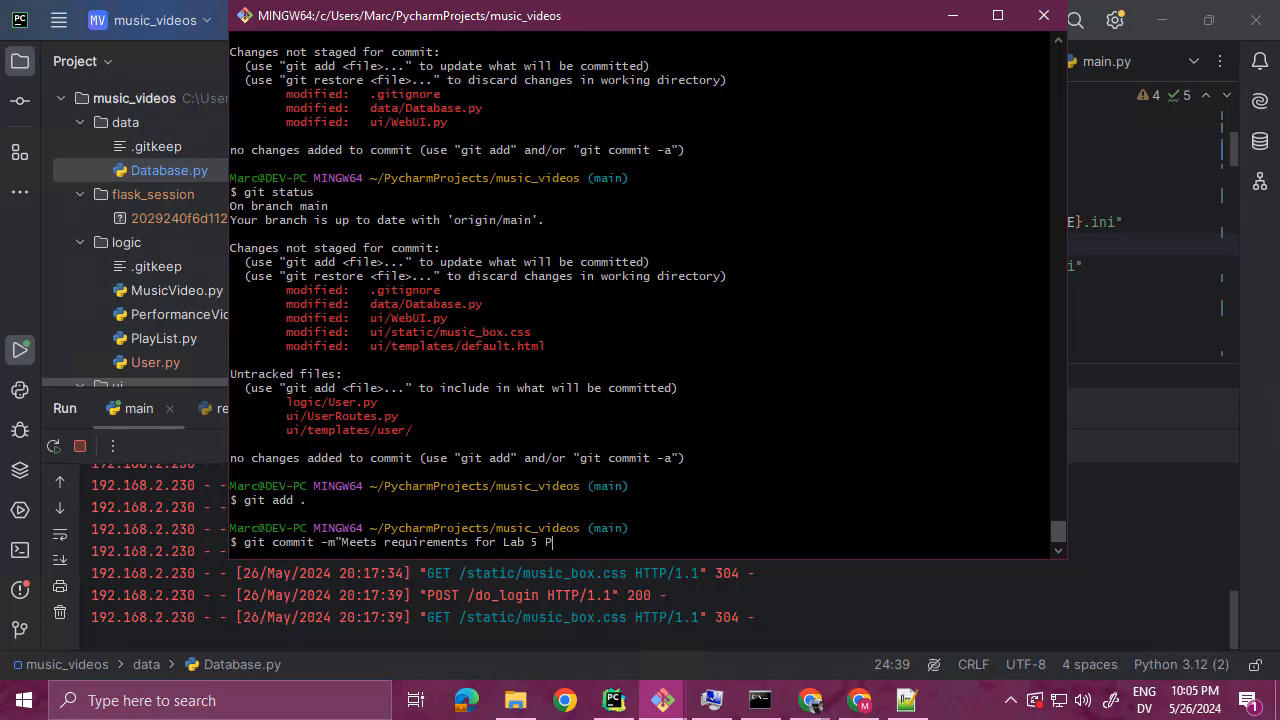
type("rogress Ch")
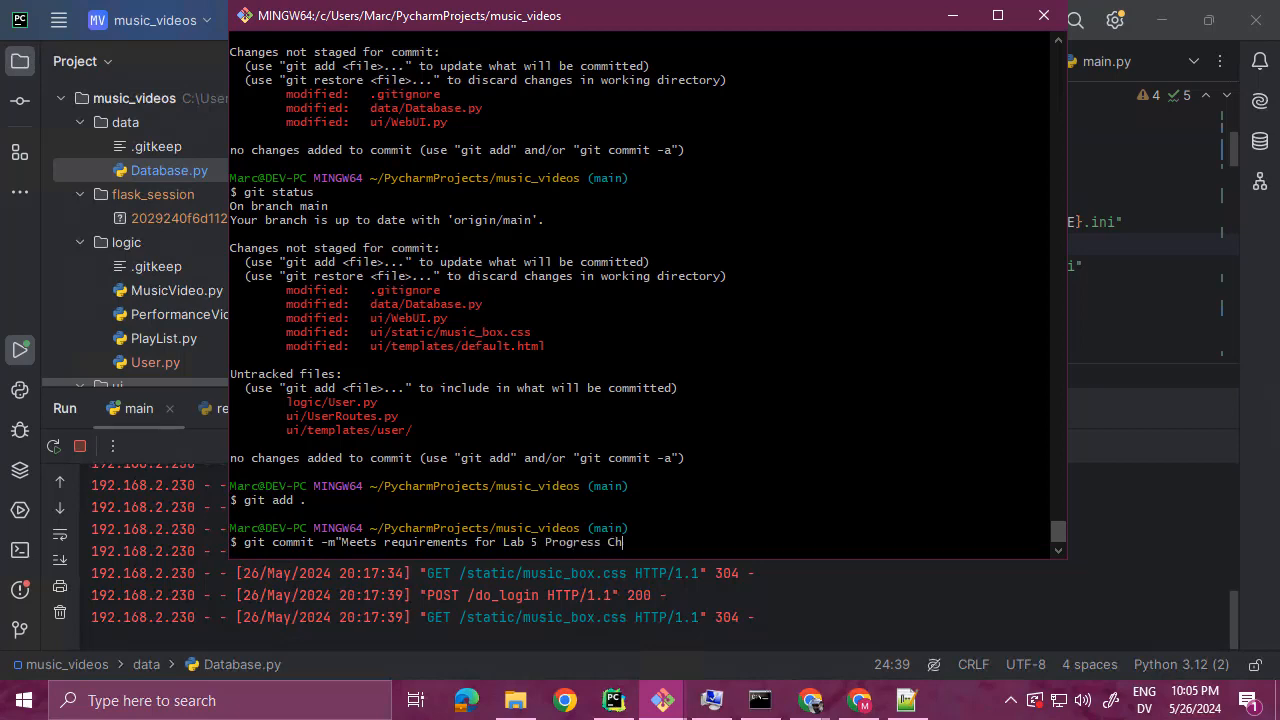
key("Return")
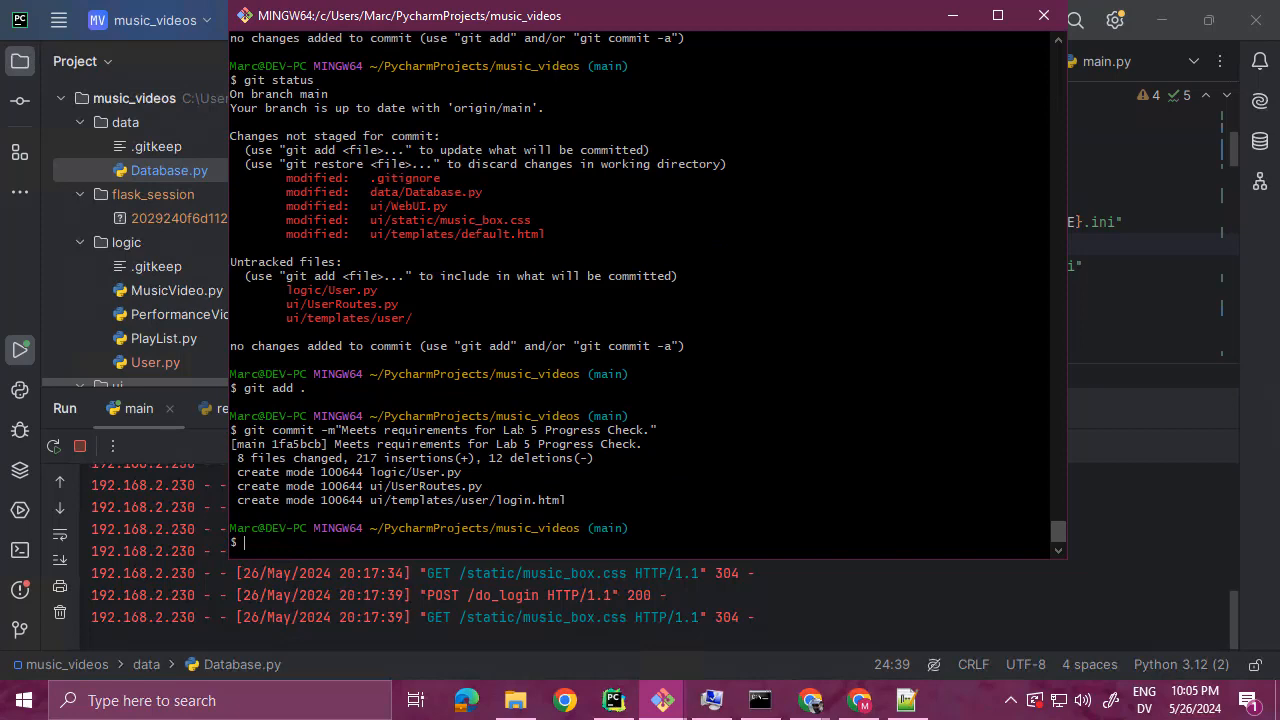
type("git")
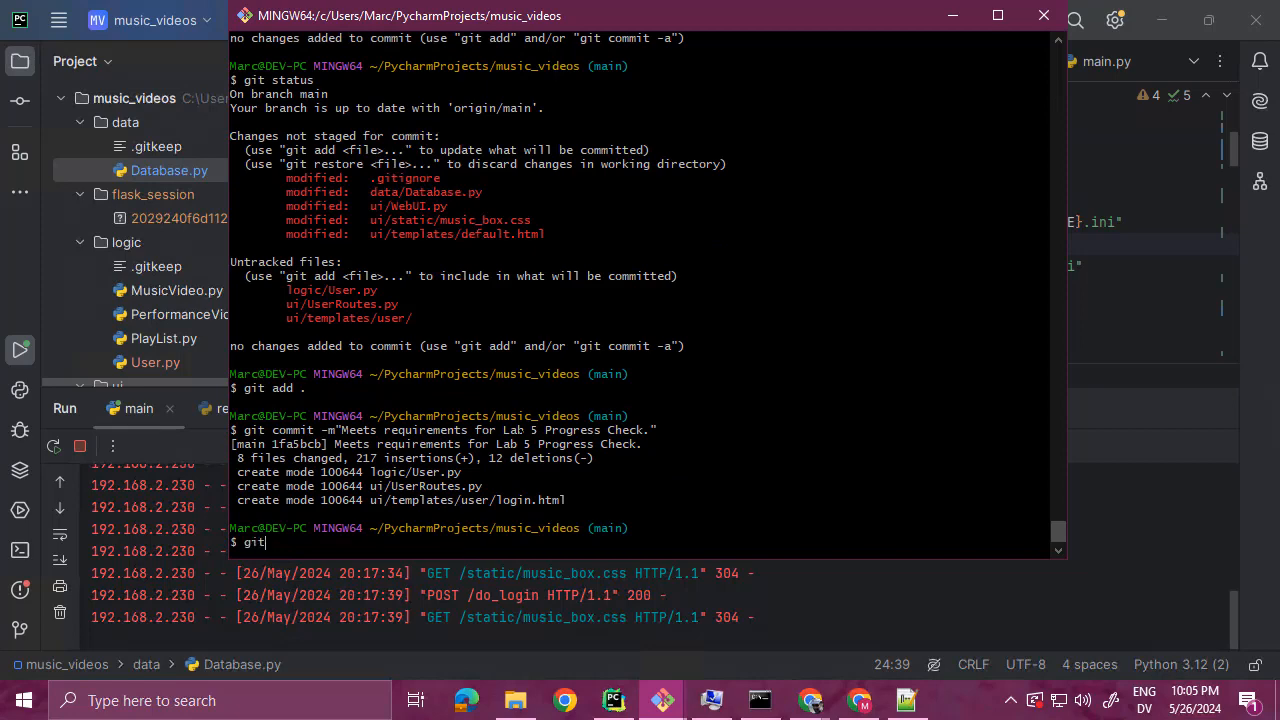
- Push the commit to GitHub main, then list tags lab2_f through lab4_pc
type("push")
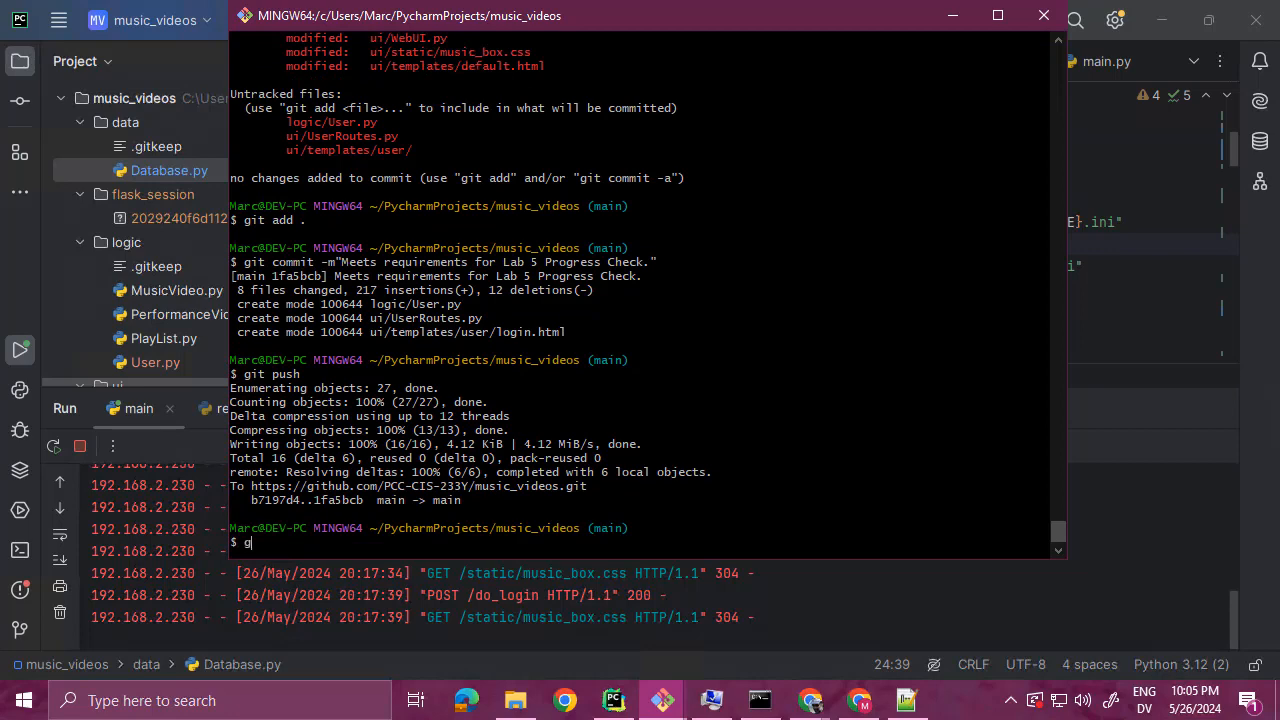
type("it tag")
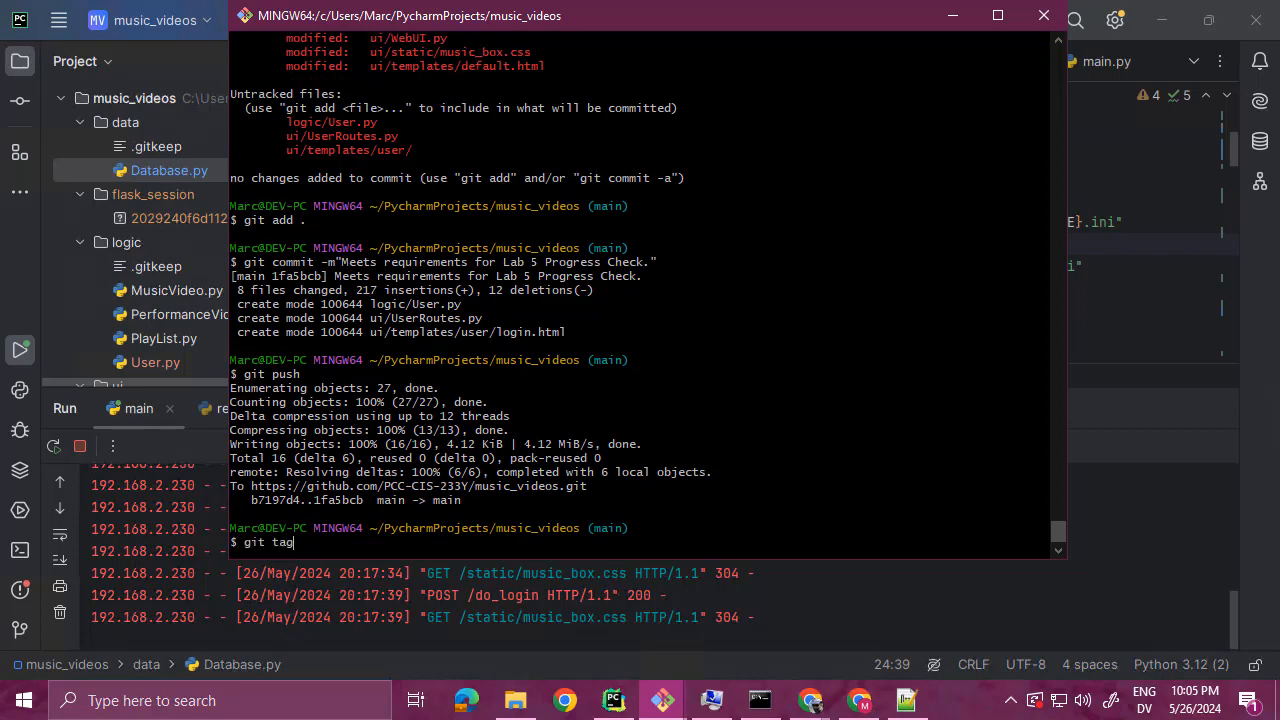
key("Return")
type("git tag")
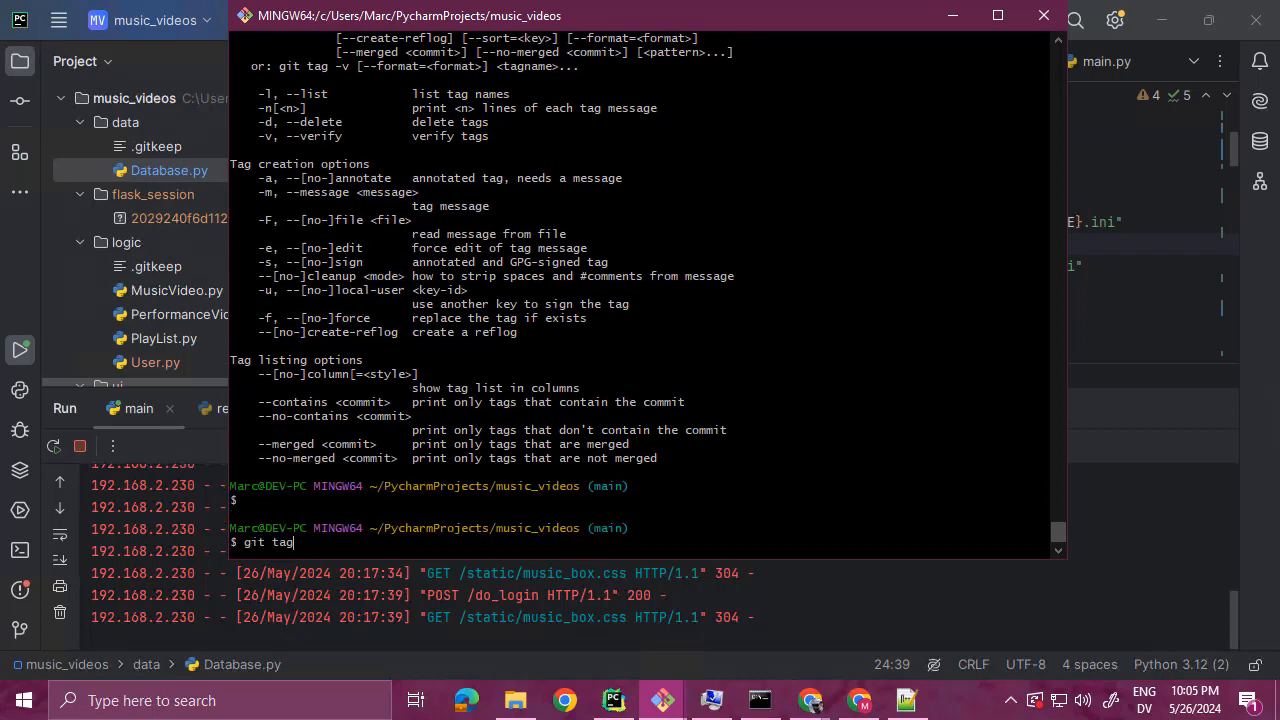
key("Return")
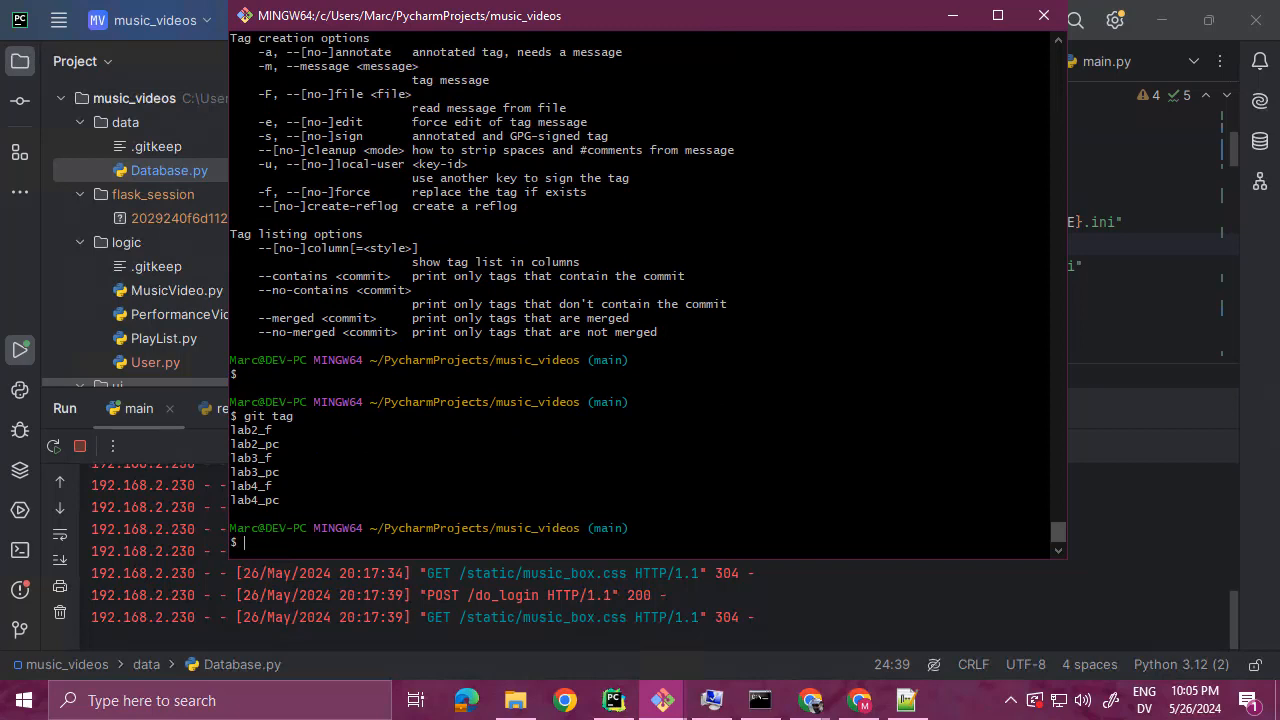
- Create annotated tag lab5_pc with message "Meets requirements for Cybersecurity Lab Progress Check."
type("git")
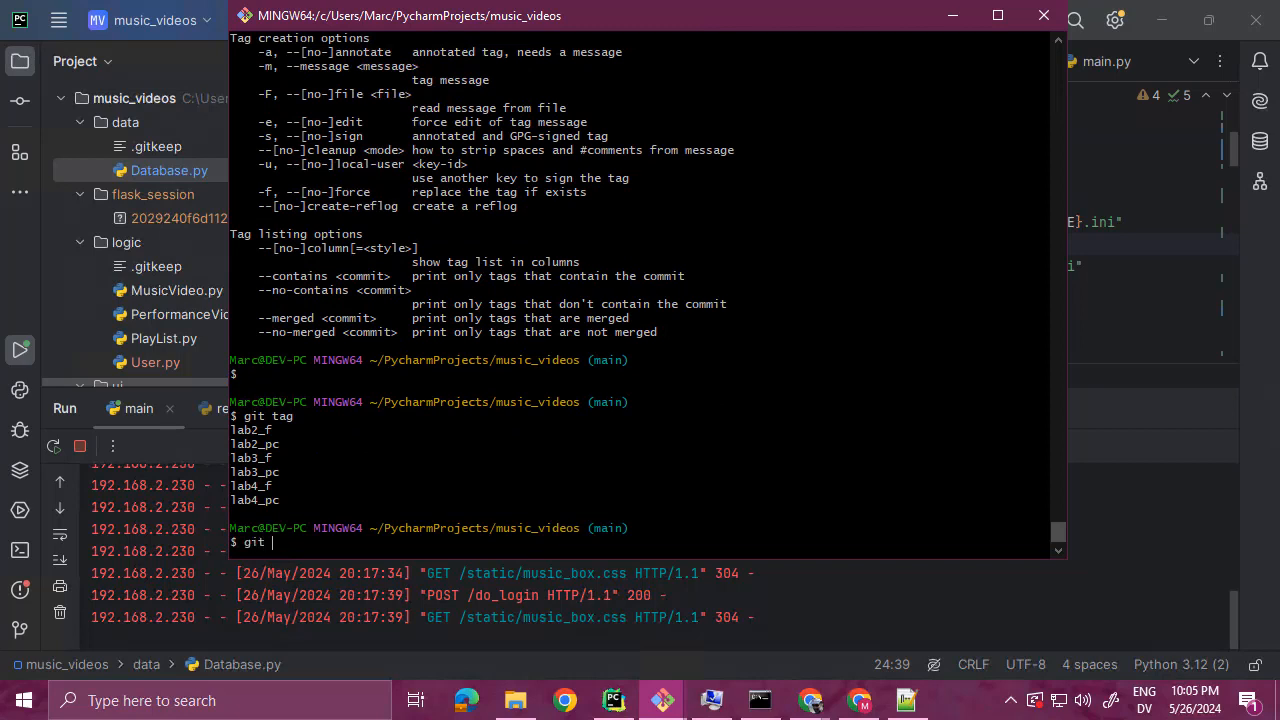
type("tag -a")
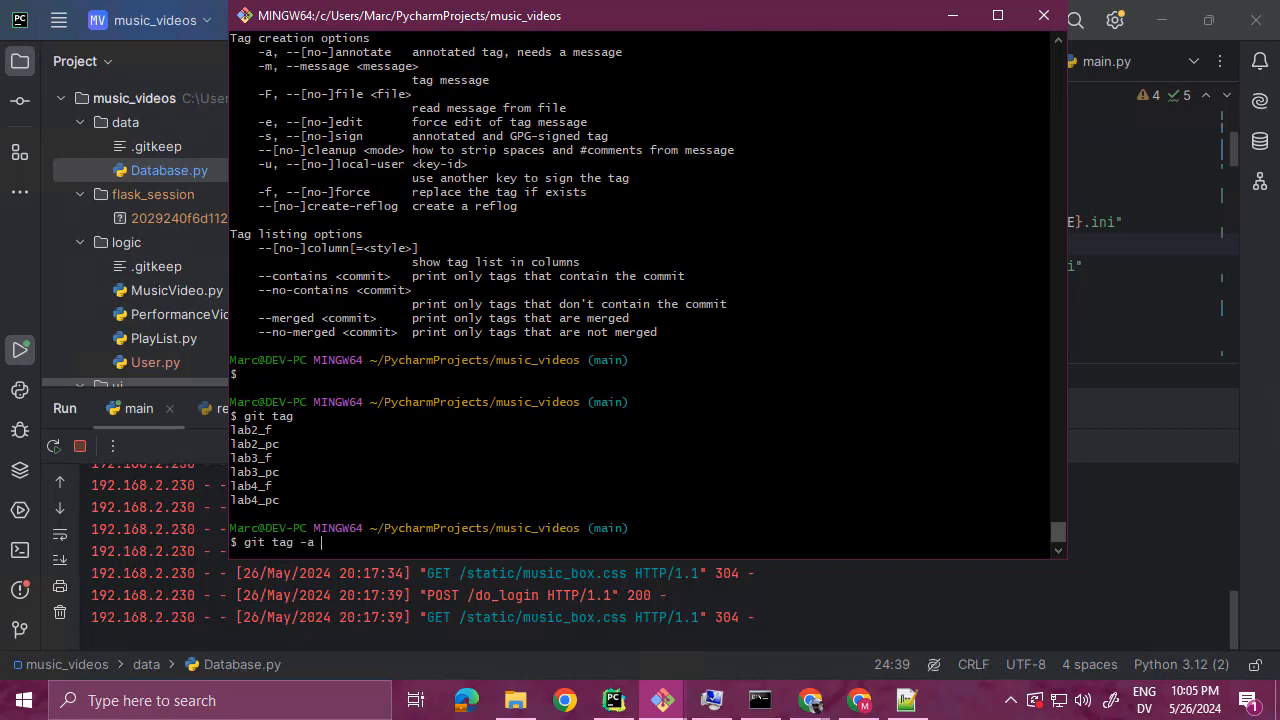
type("lab5_")
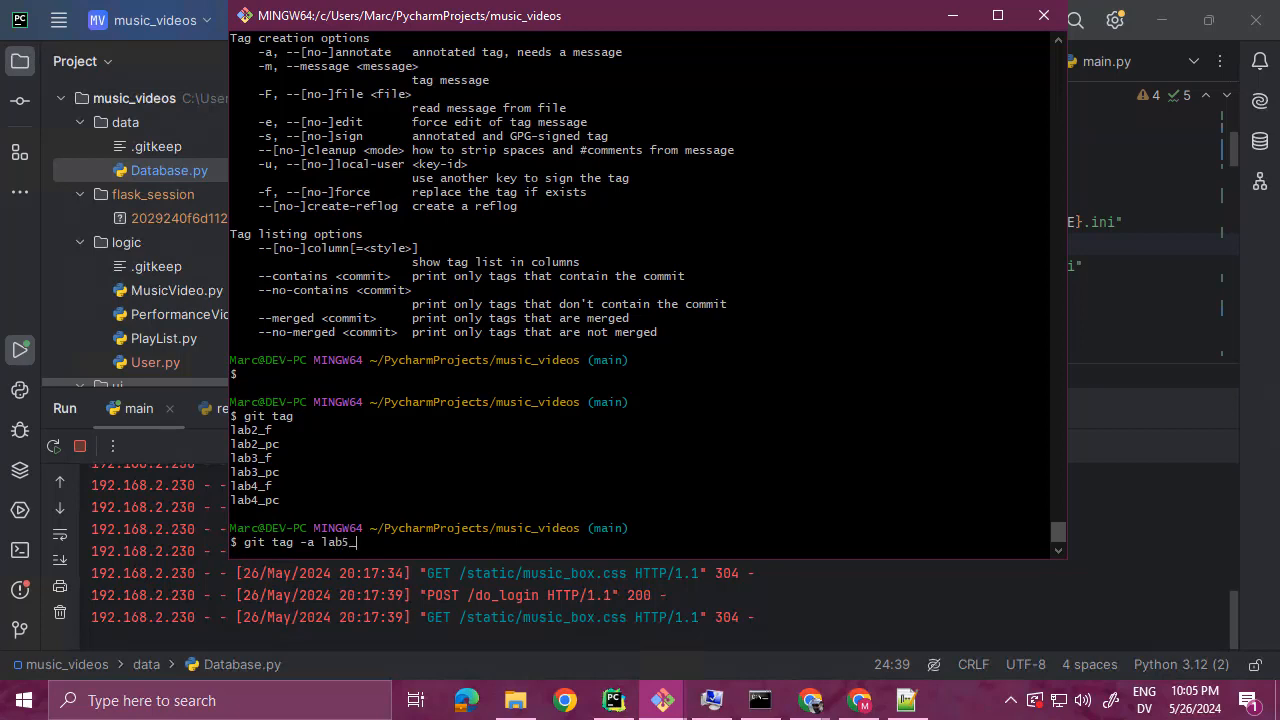
type("pc -m")
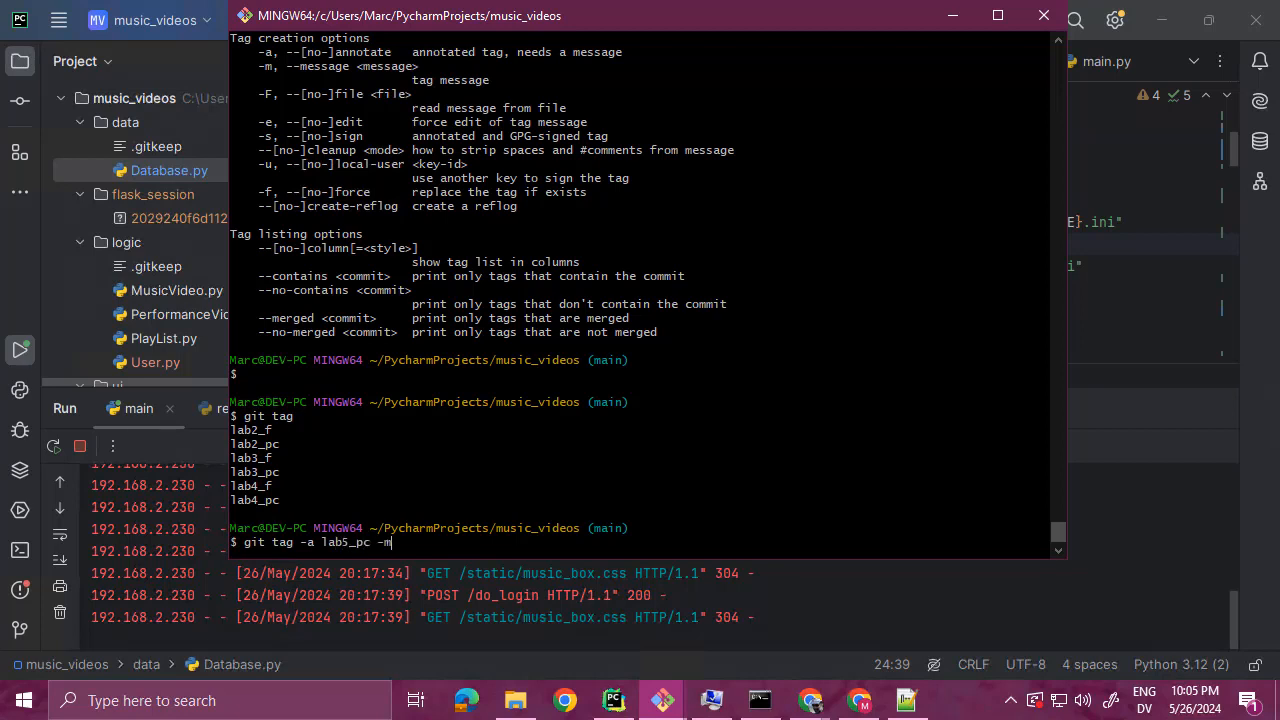
type("\"Meets")
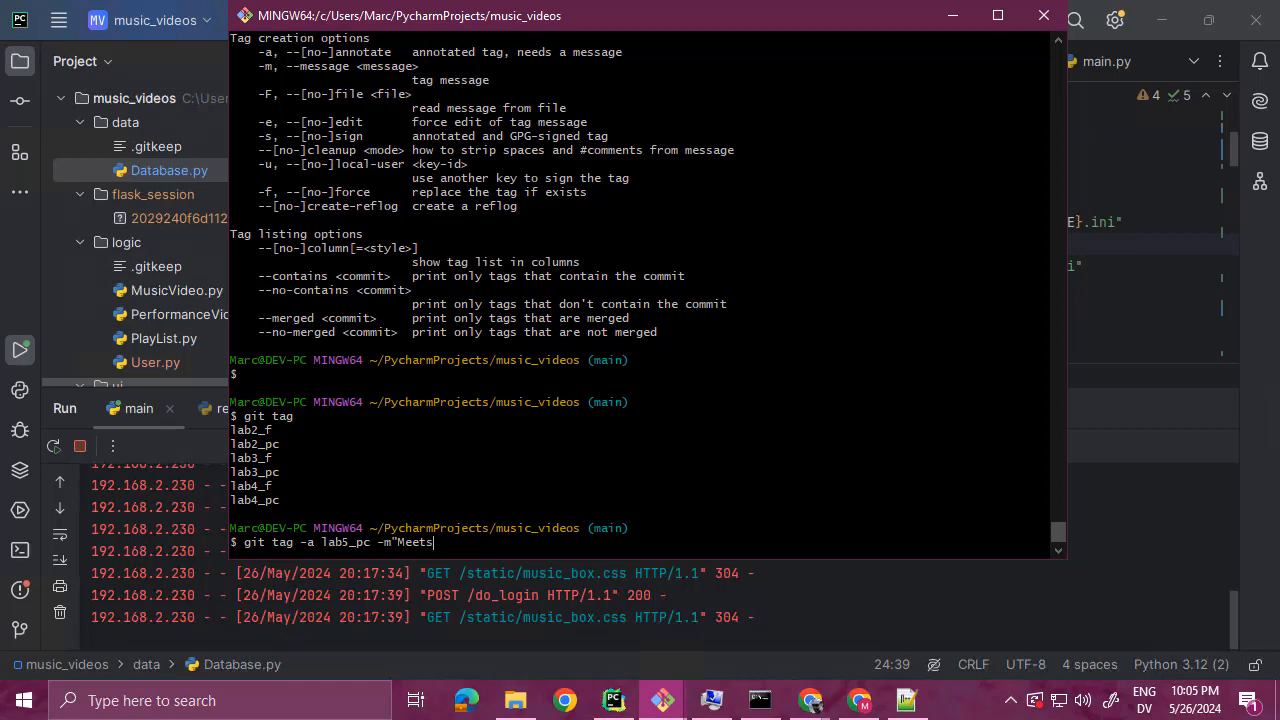
type("requirements f")
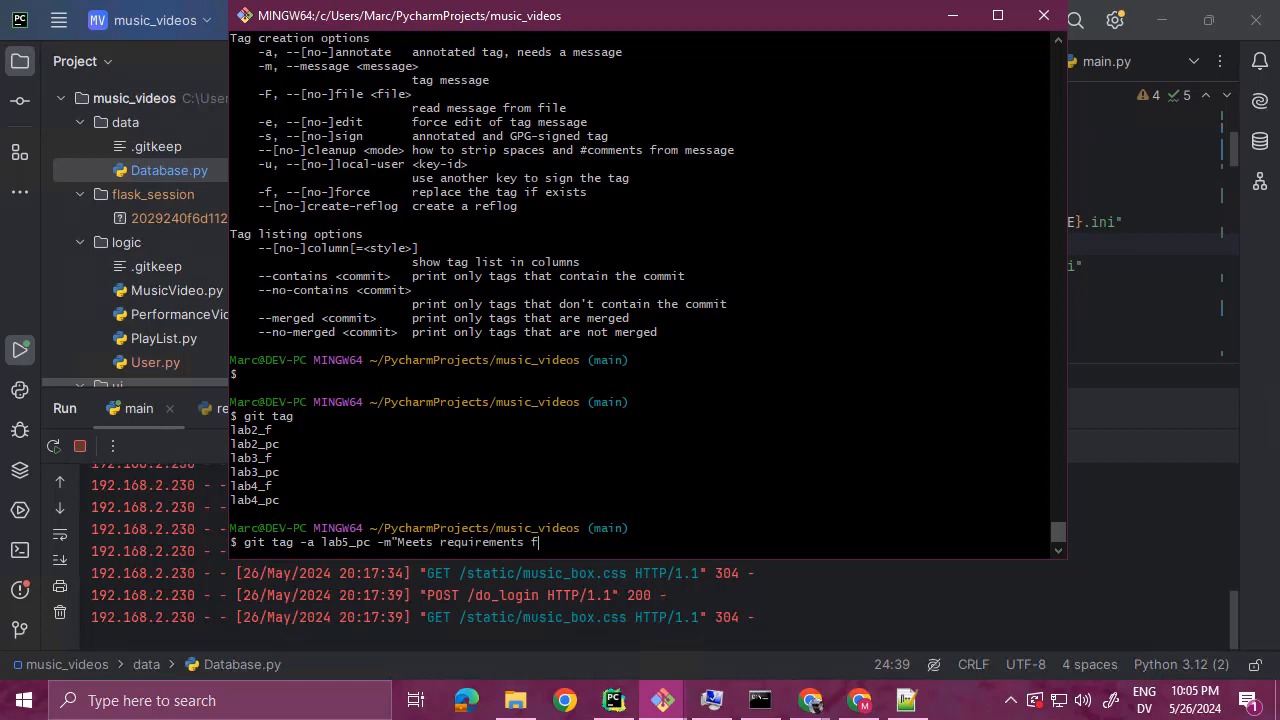
type("or Cy")
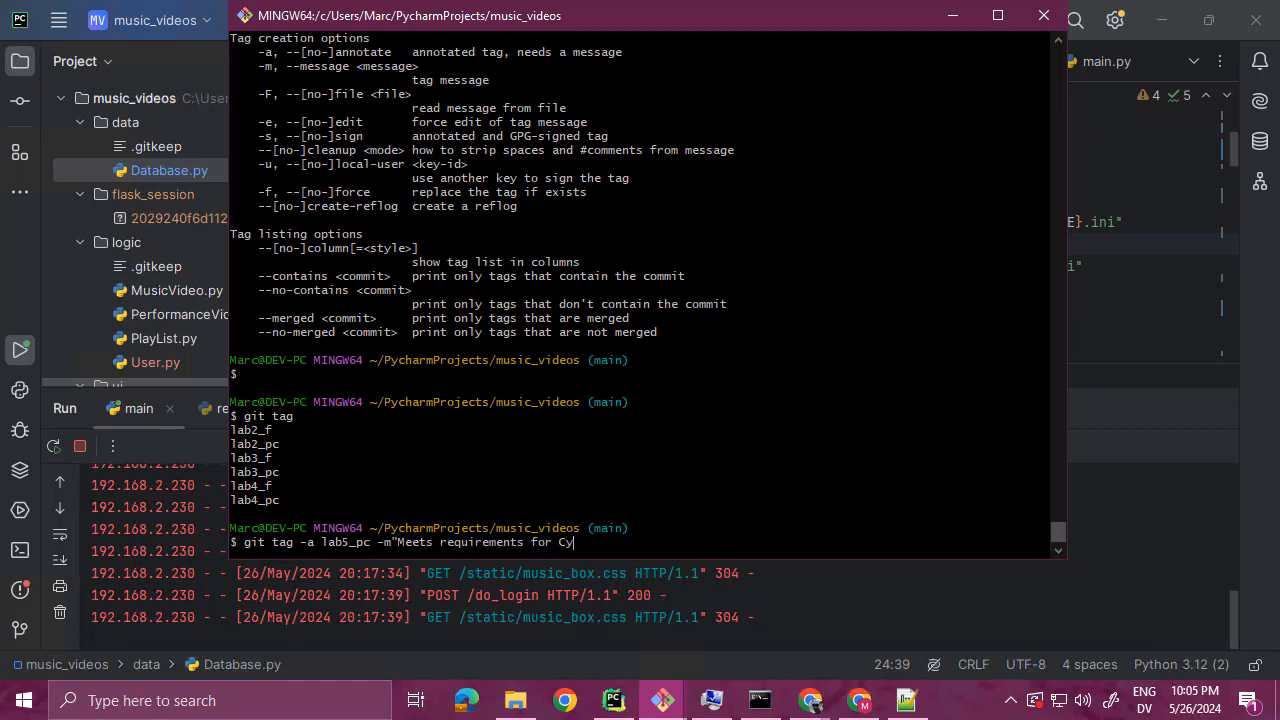
type("bersecur")
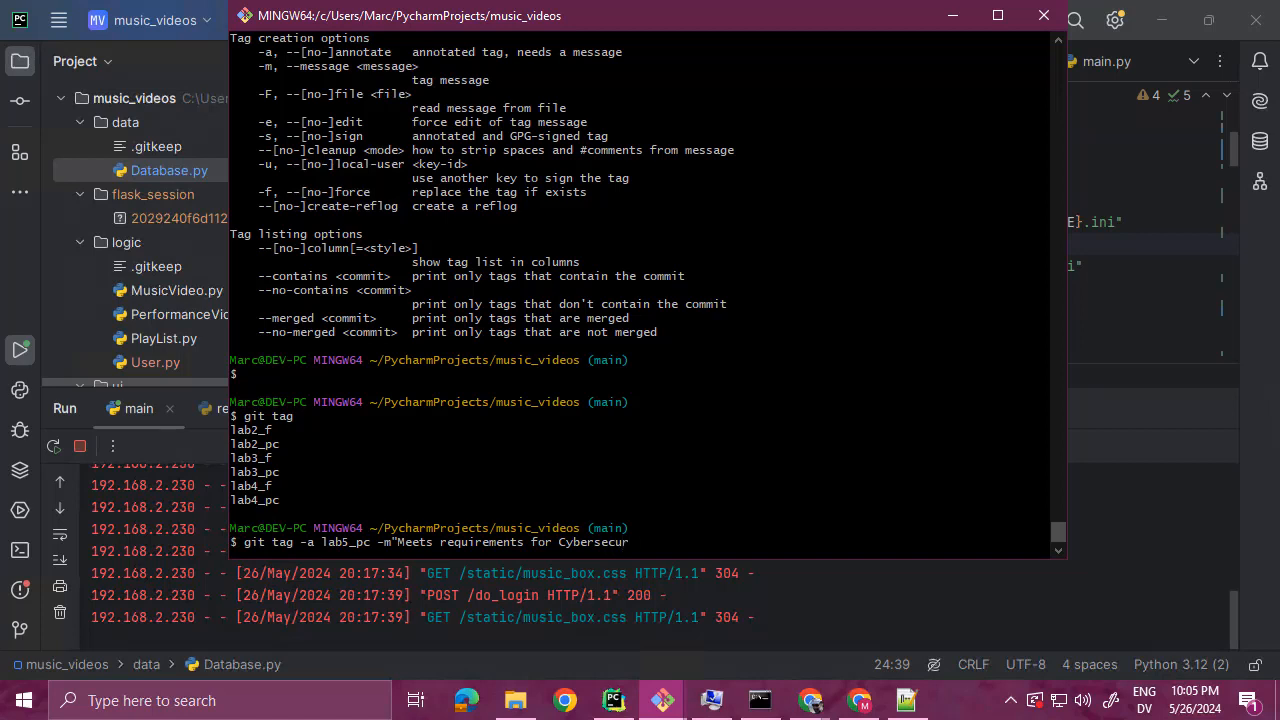
type("L")
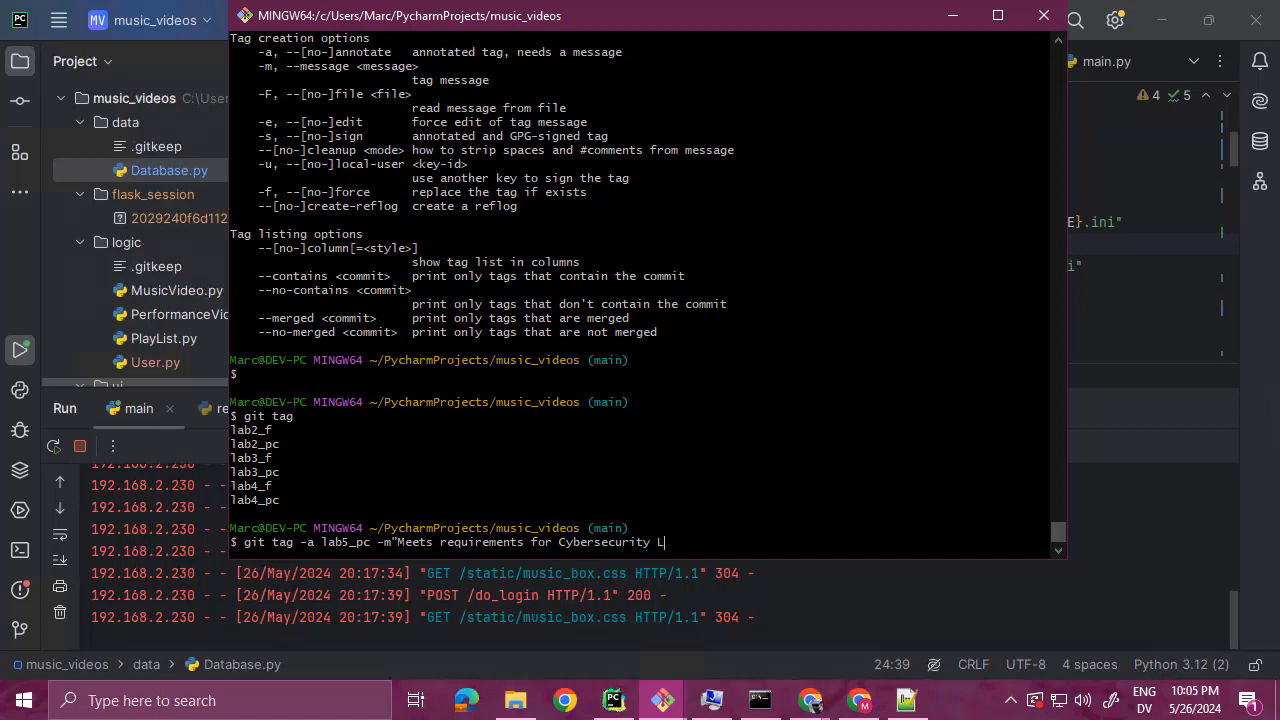
type("ab Progress")
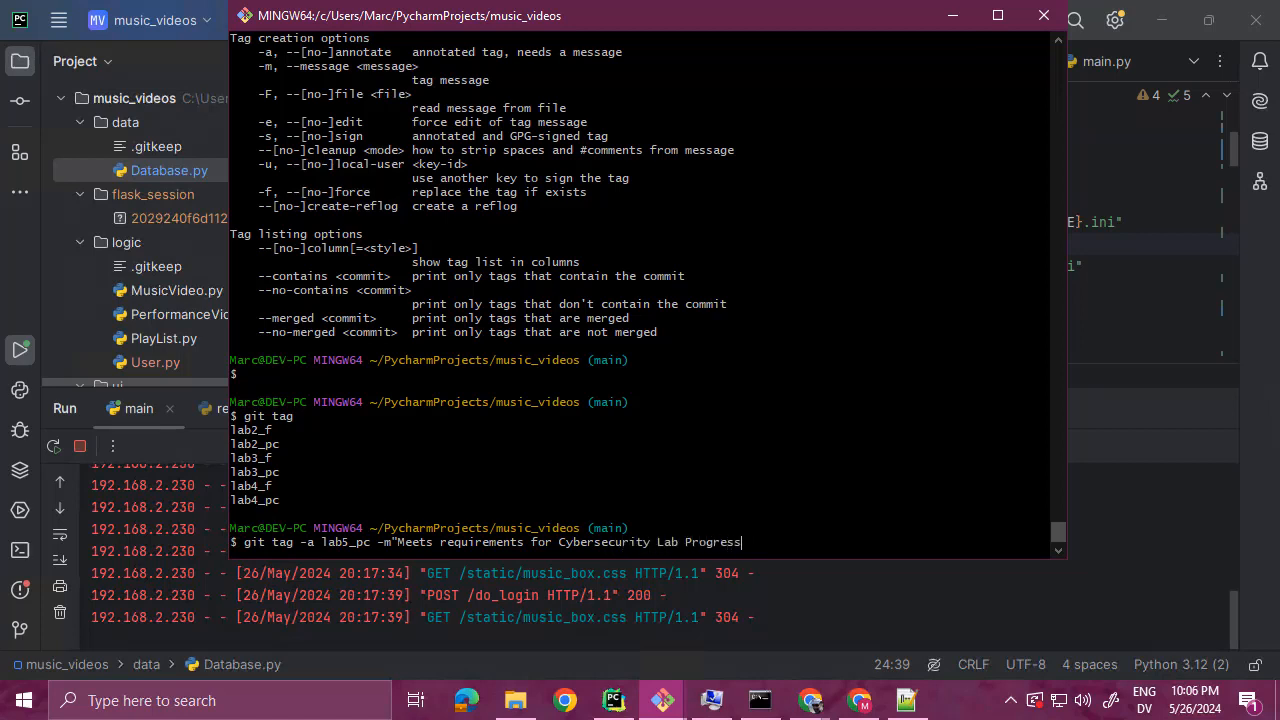
type("Check.\"")
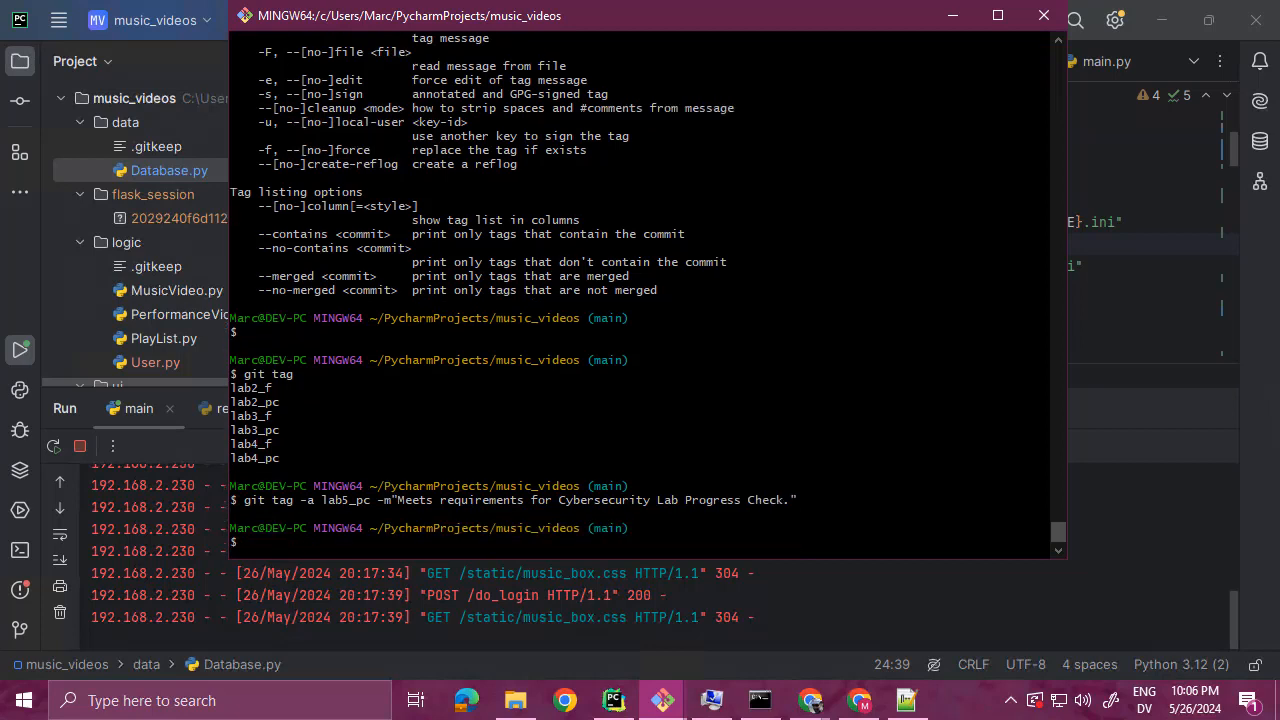
- Push the lab5_pc tag to origin with git push origin lab5_pc
type("git push")
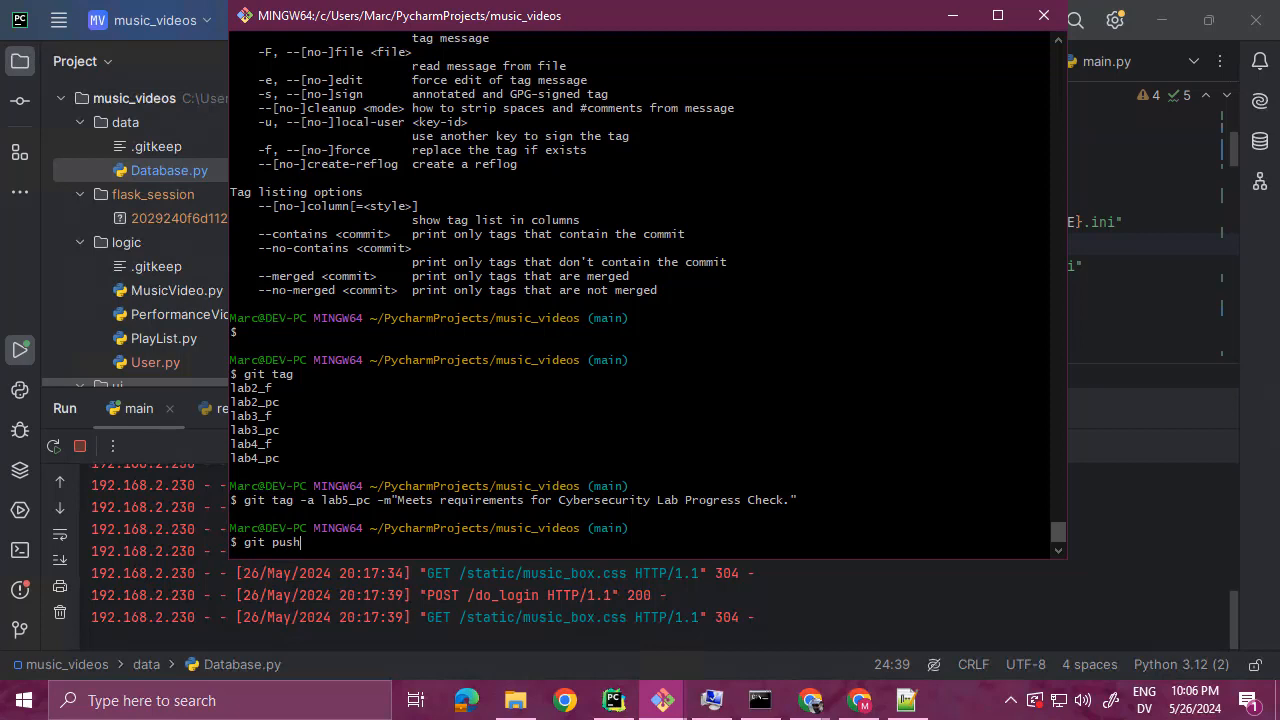
type("origin")
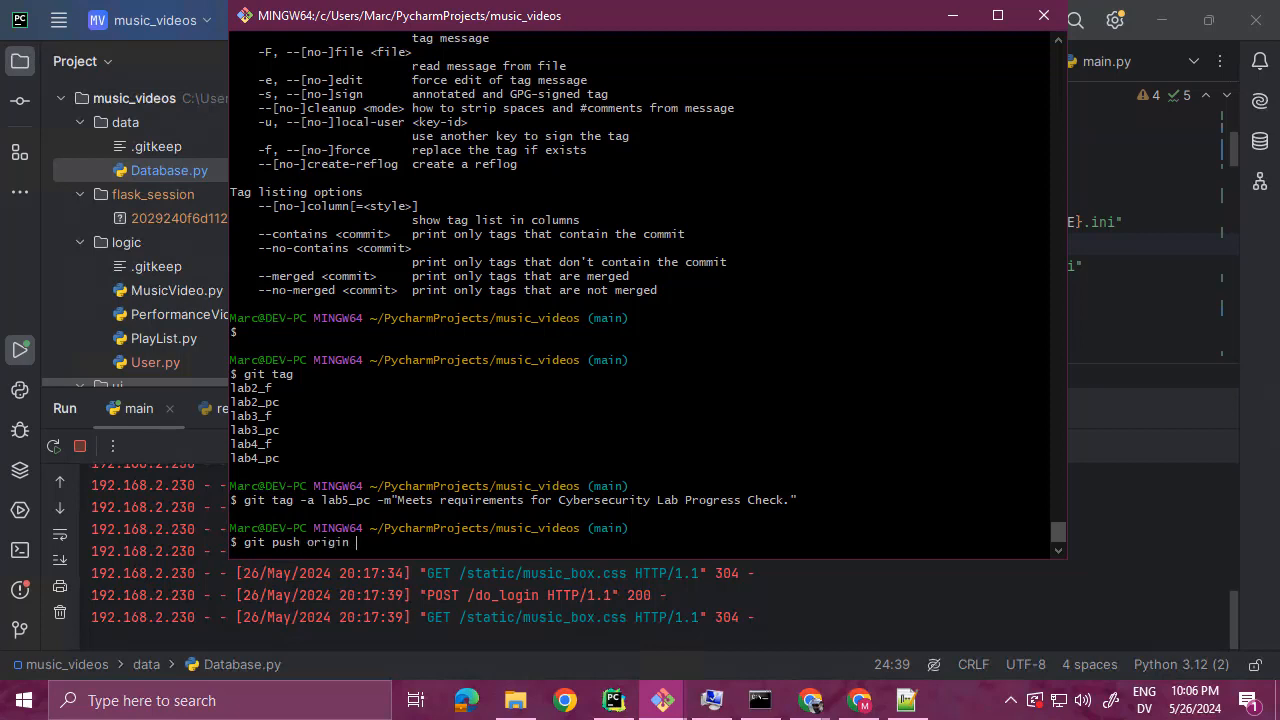
type("lab5_pc")
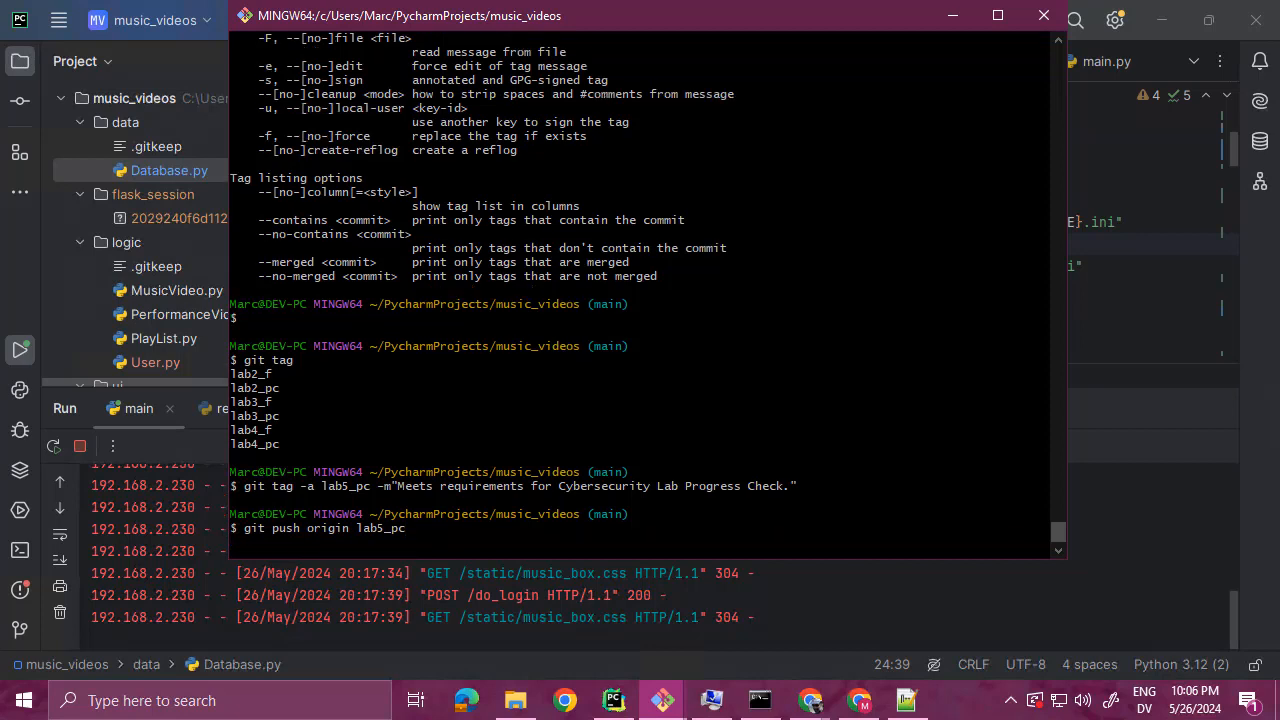
key("Return")
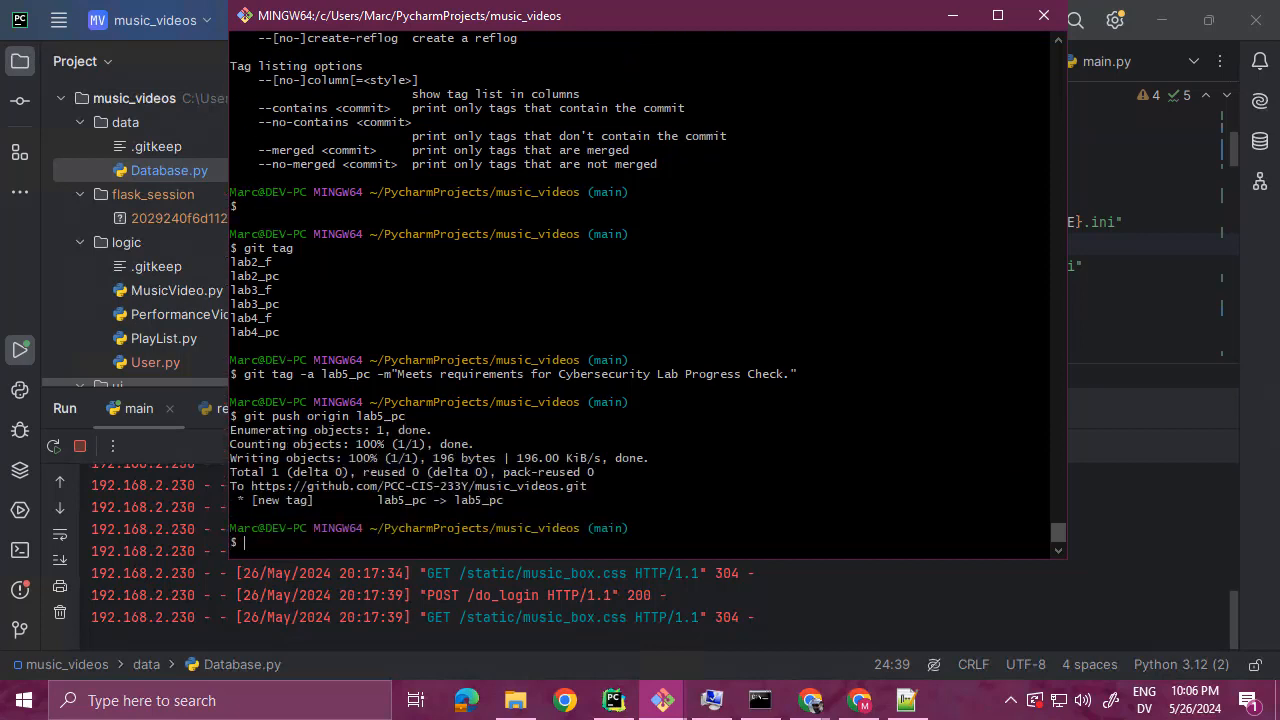